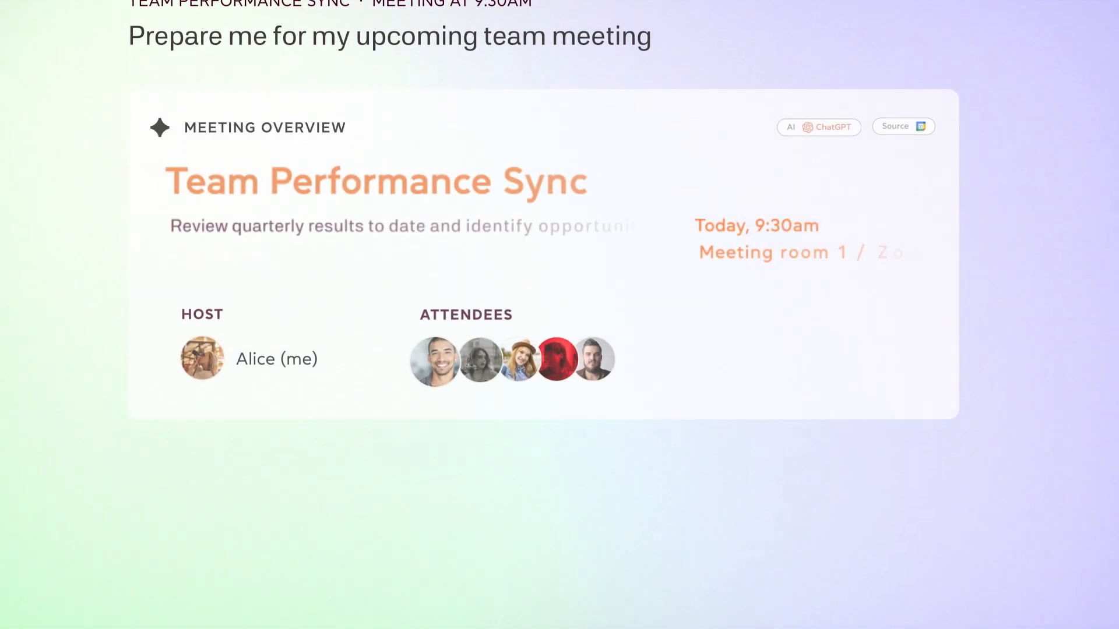
Step: Create a quarterly revenue growth chart and turn it into a three-step AI team meeting workflow
scroll("down", 3)
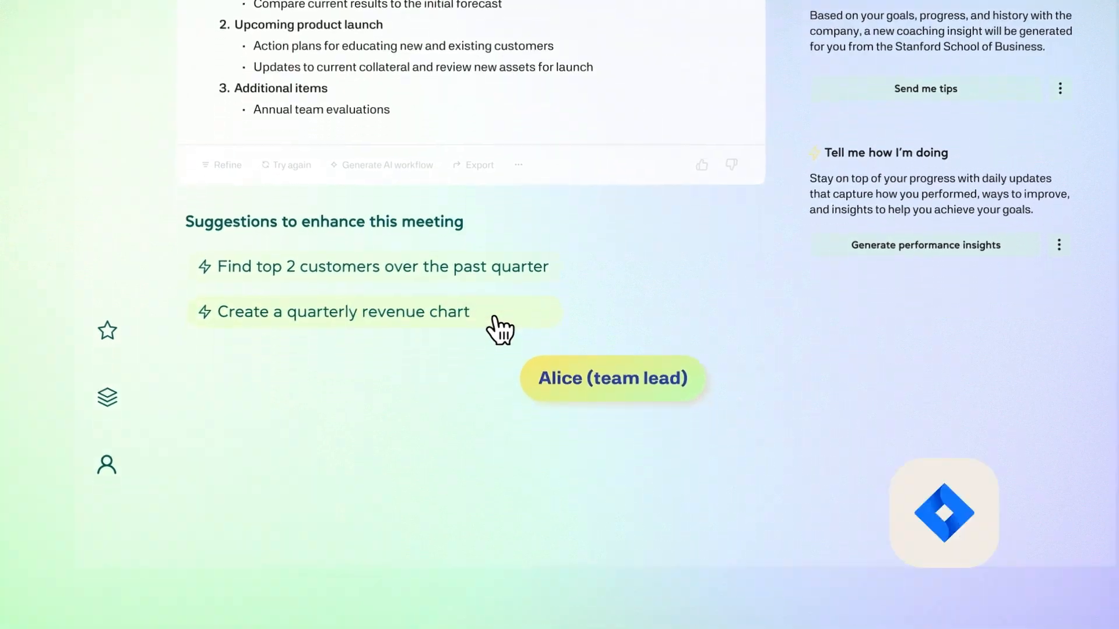
left_click(342, 312)
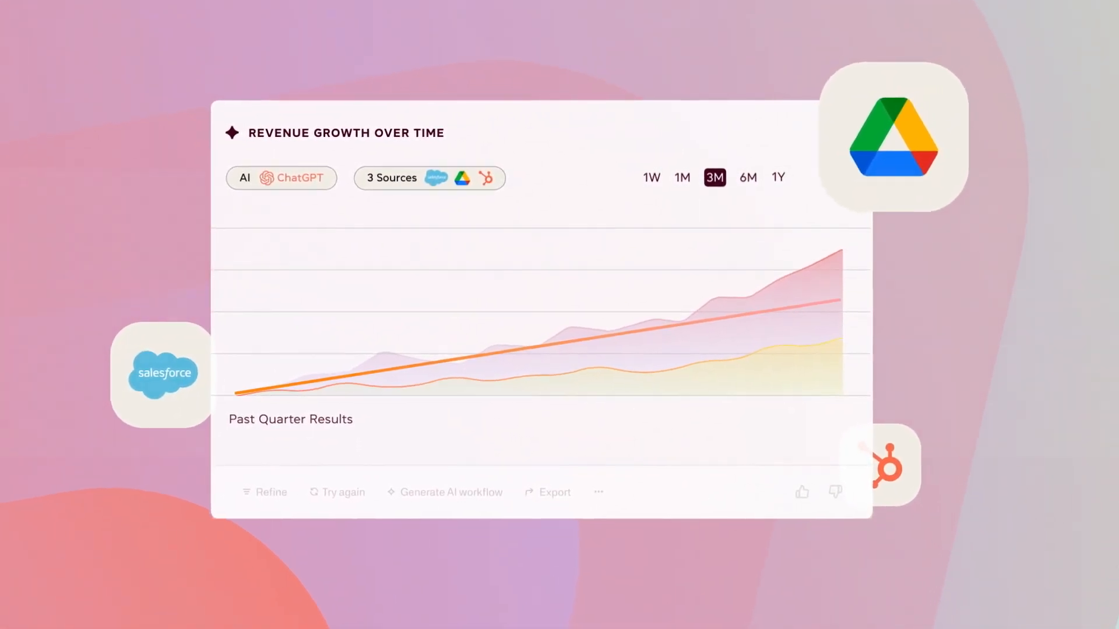
left_click(451, 492)
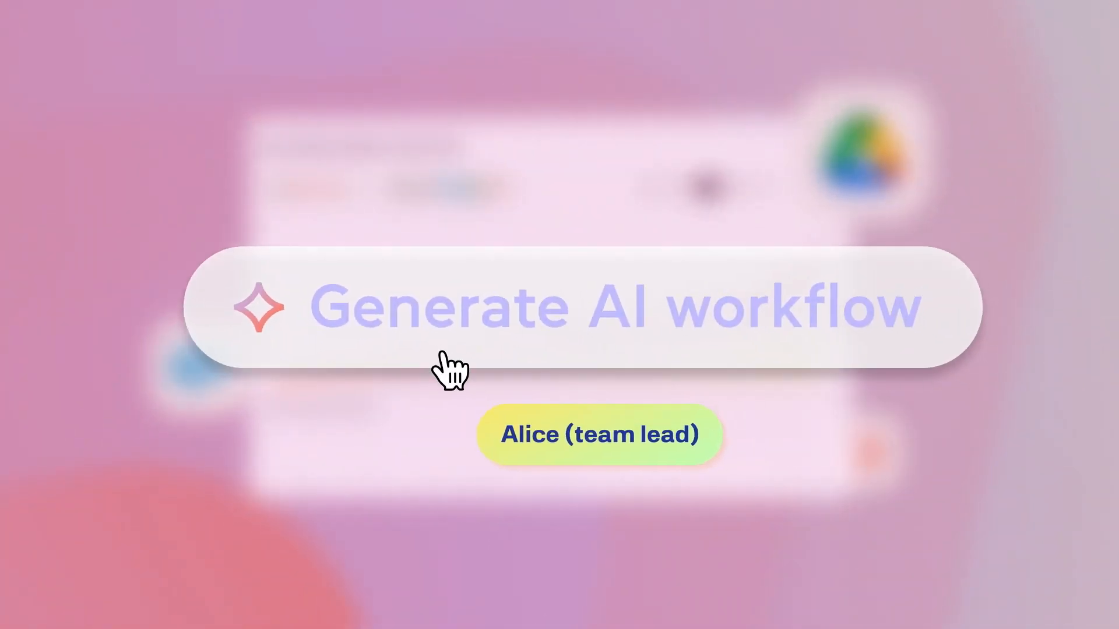
left_click(578, 307)
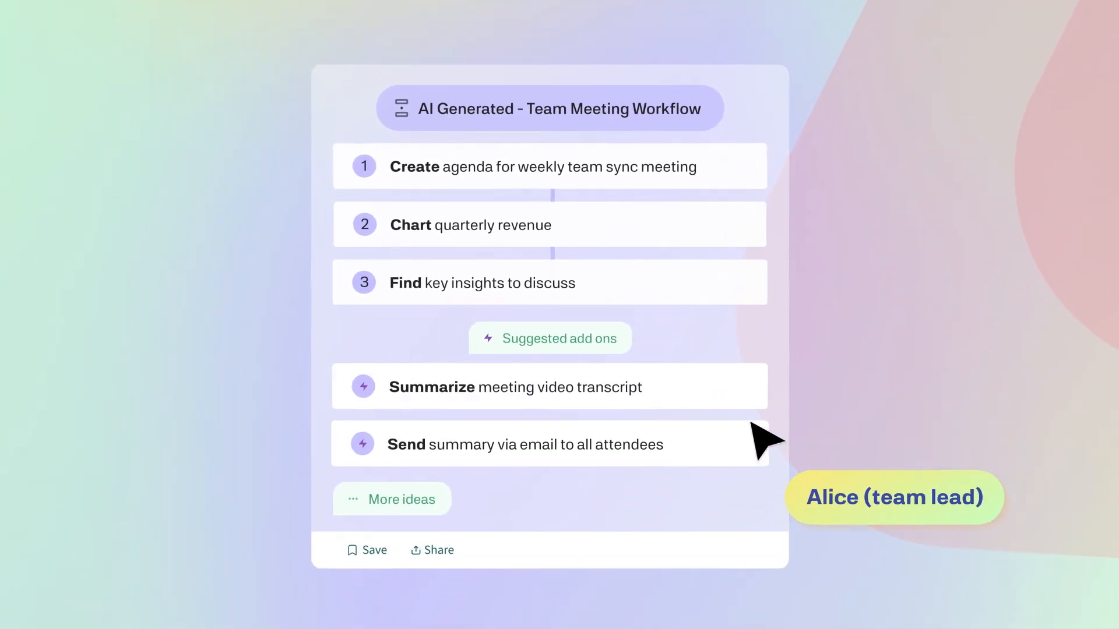